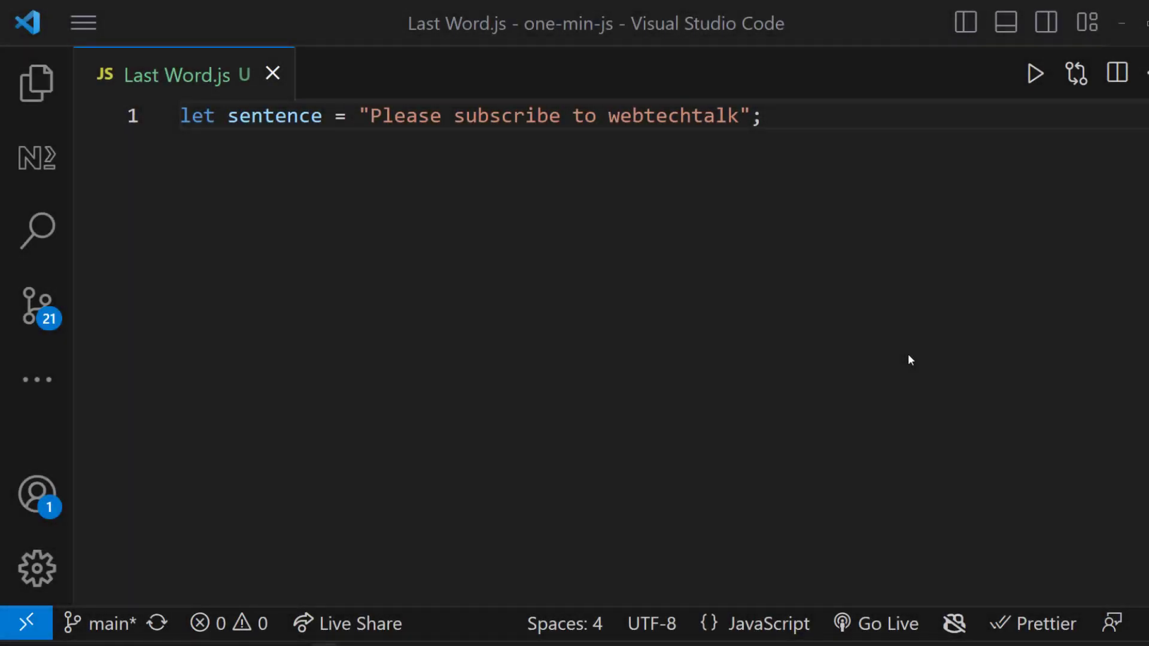
# Log the sentence in uppercase and run it, then start declaring a words variable
pyautogui.doubleClick(669, 115)
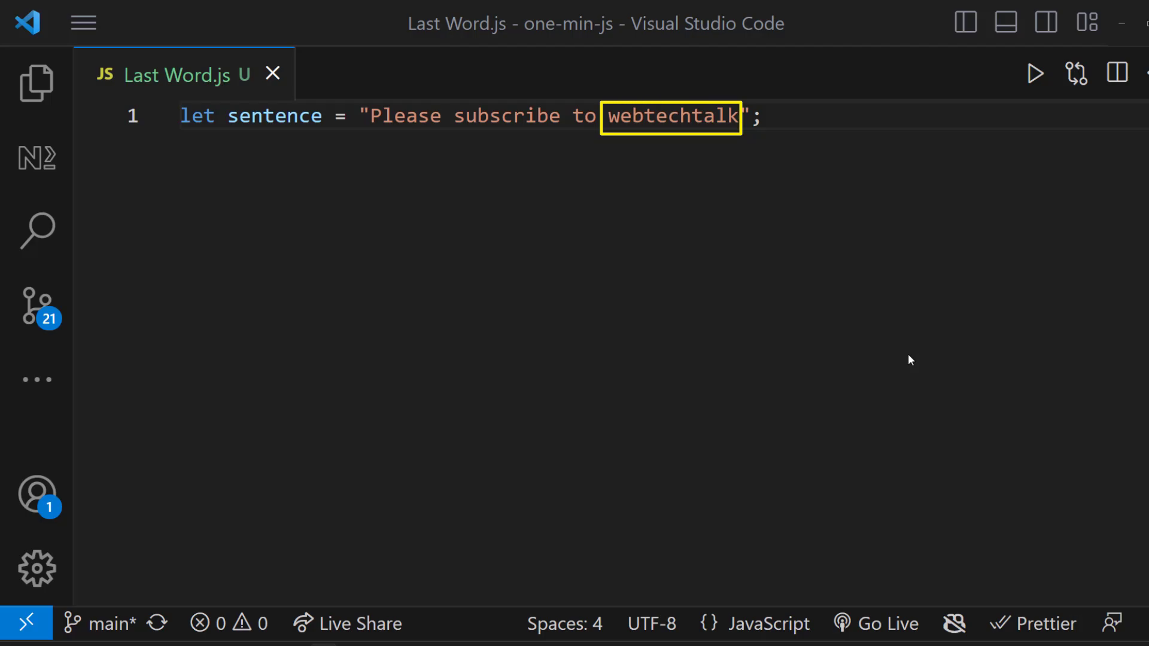
pyautogui.write('co')
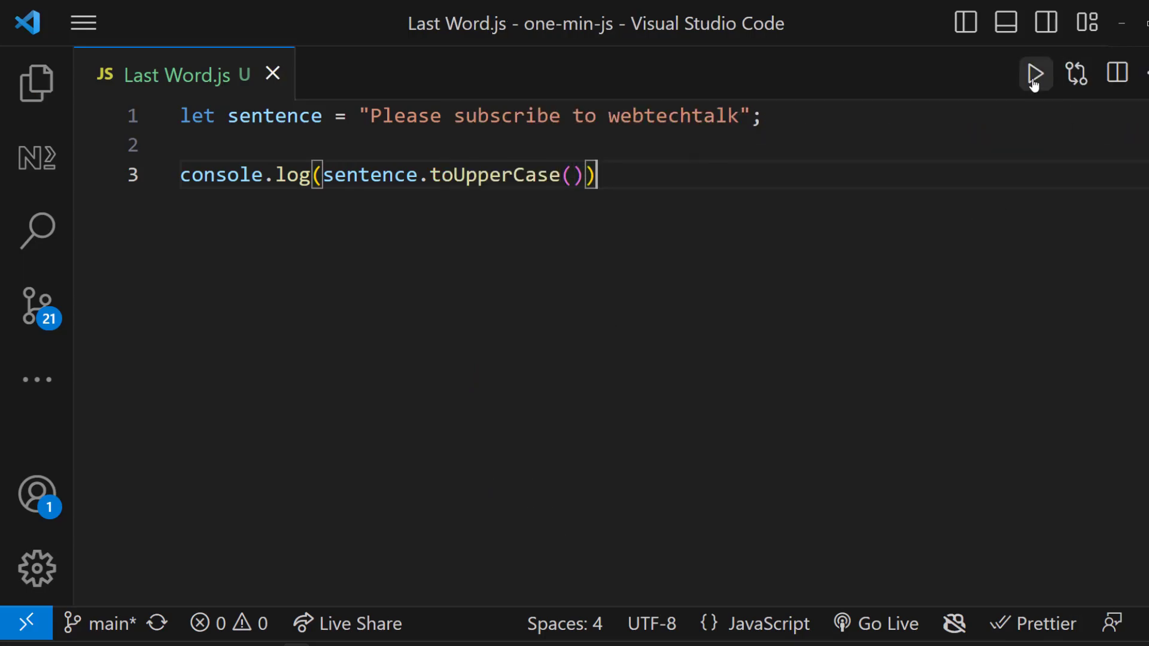
pyautogui.click(1034, 75)
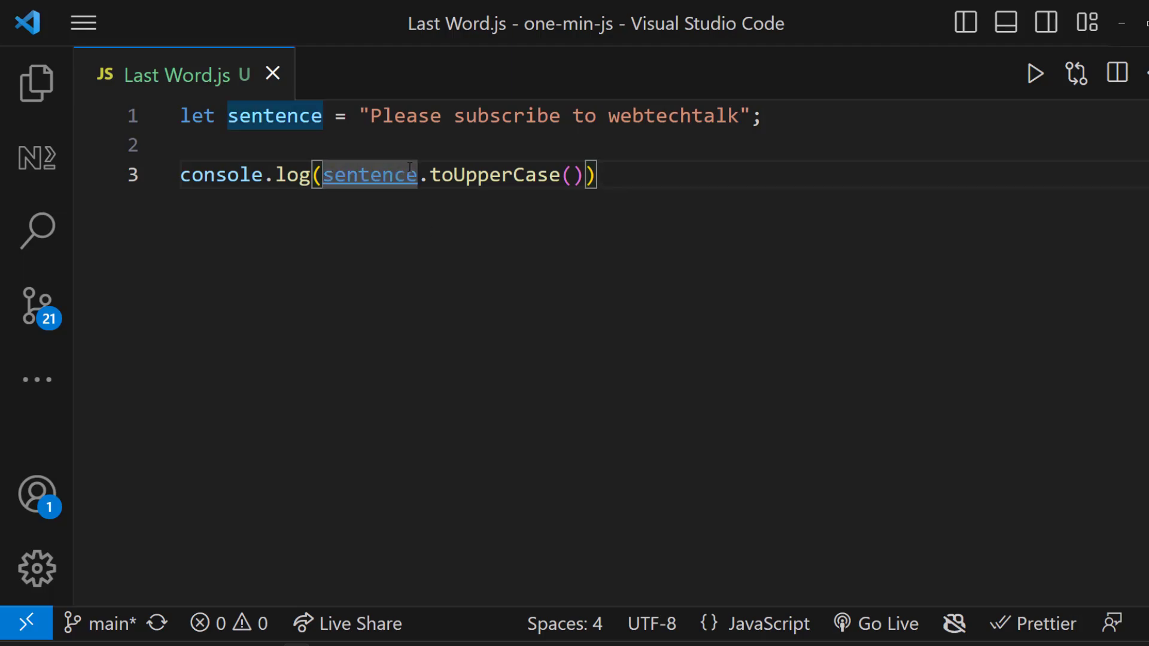
pyautogui.write('let wor')
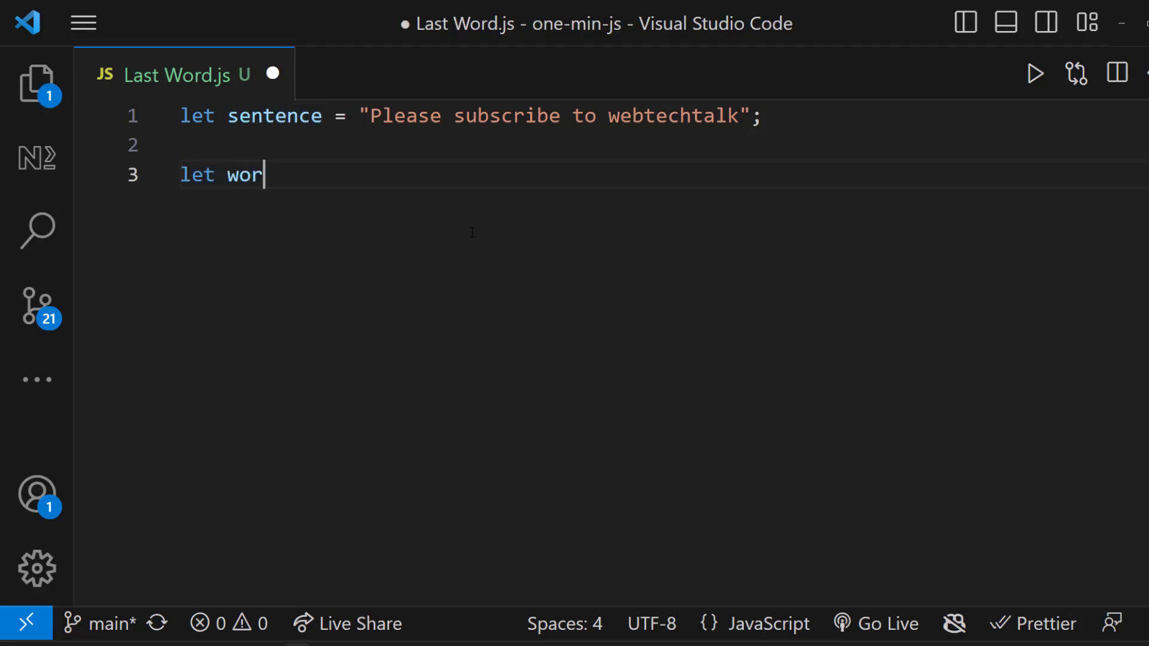
# Declare words as sentence.split(" "), then begin let lastWord = words.pop
pyautogui.write('ds = sentence.split(')
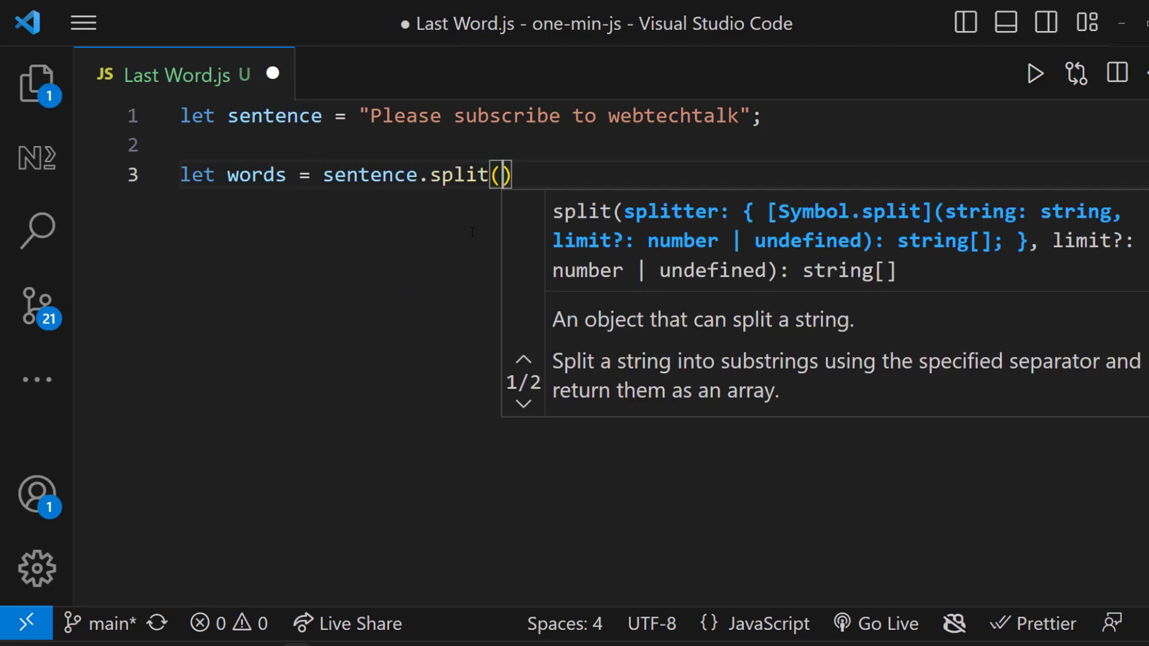
pyautogui.write('" ");')
pyautogui.write('l')
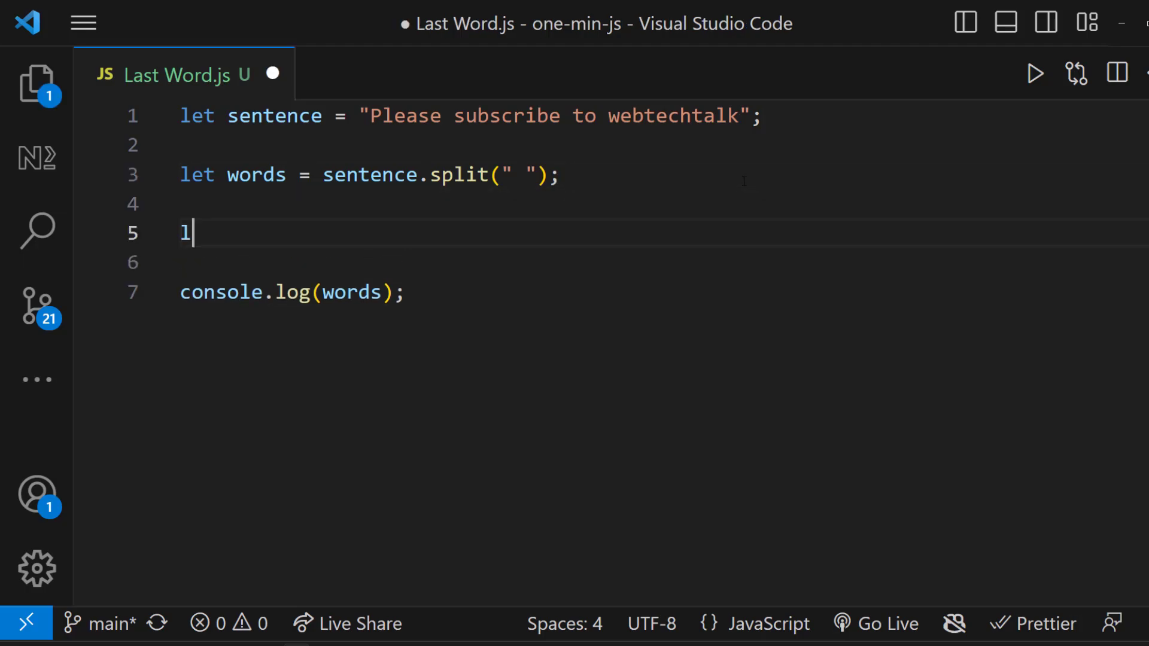
pyautogui.write('et lastWord = words.pop')
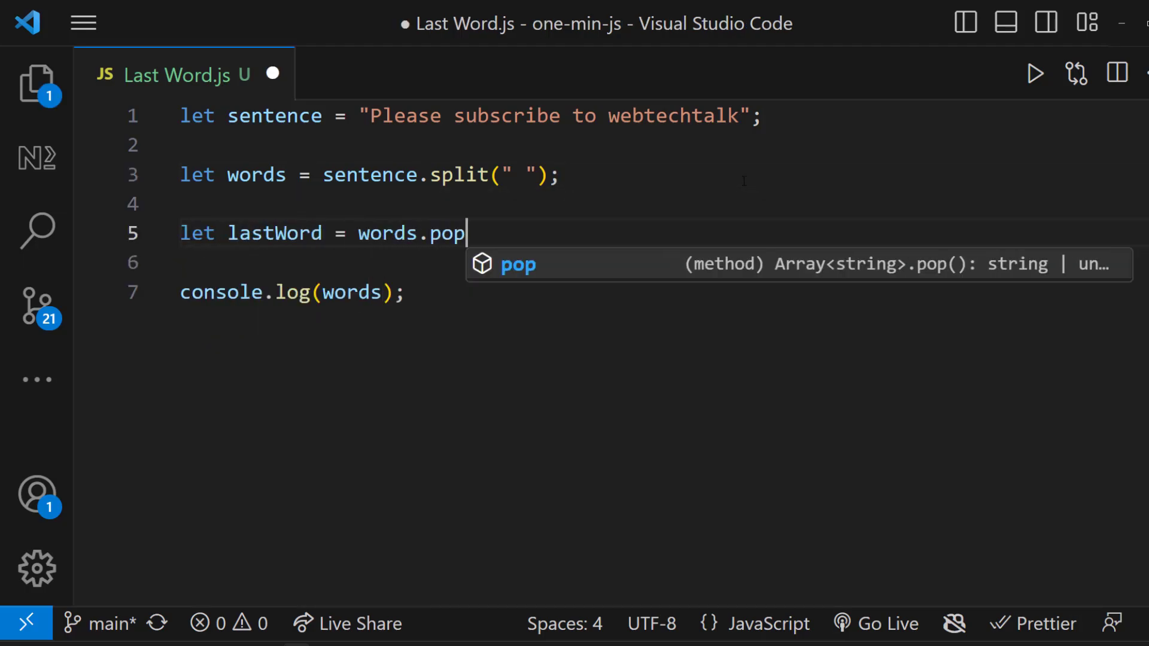
# Log lastWord, then comment out both console.log lines
pyautogui.write('console.log(lastWord)')
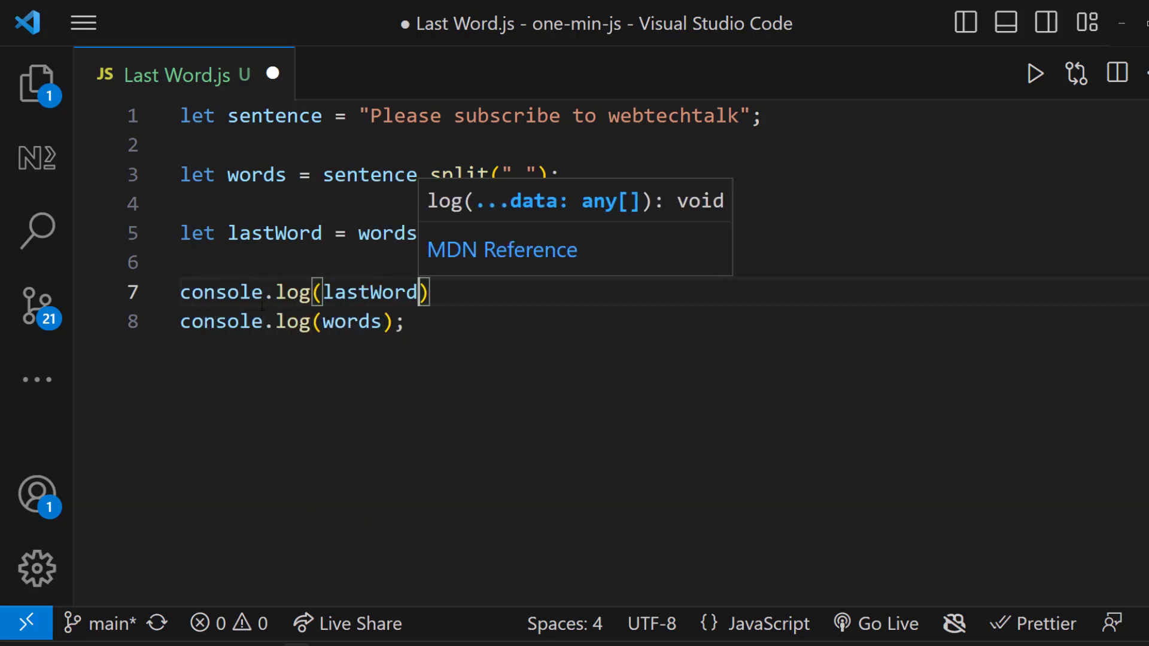
pyautogui.click(1034, 73)
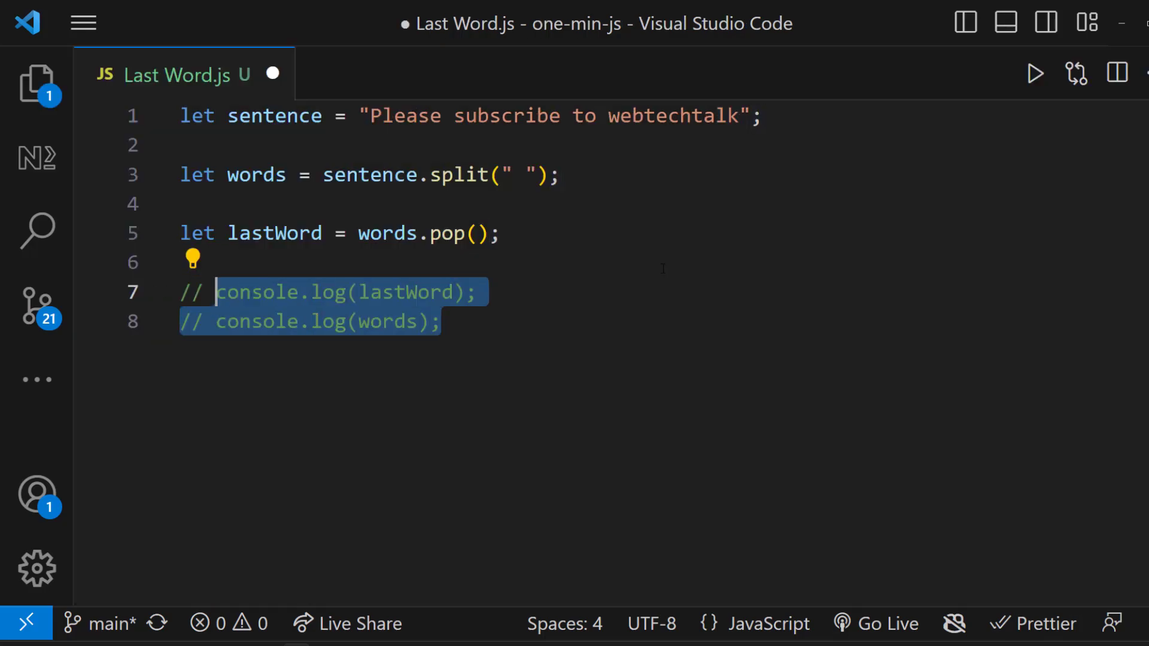
# Reassign lastWord to lastWord.toUpperCase() and start the finalSentence declaration
pyautogui.write('lastWord.toUpperCase();')
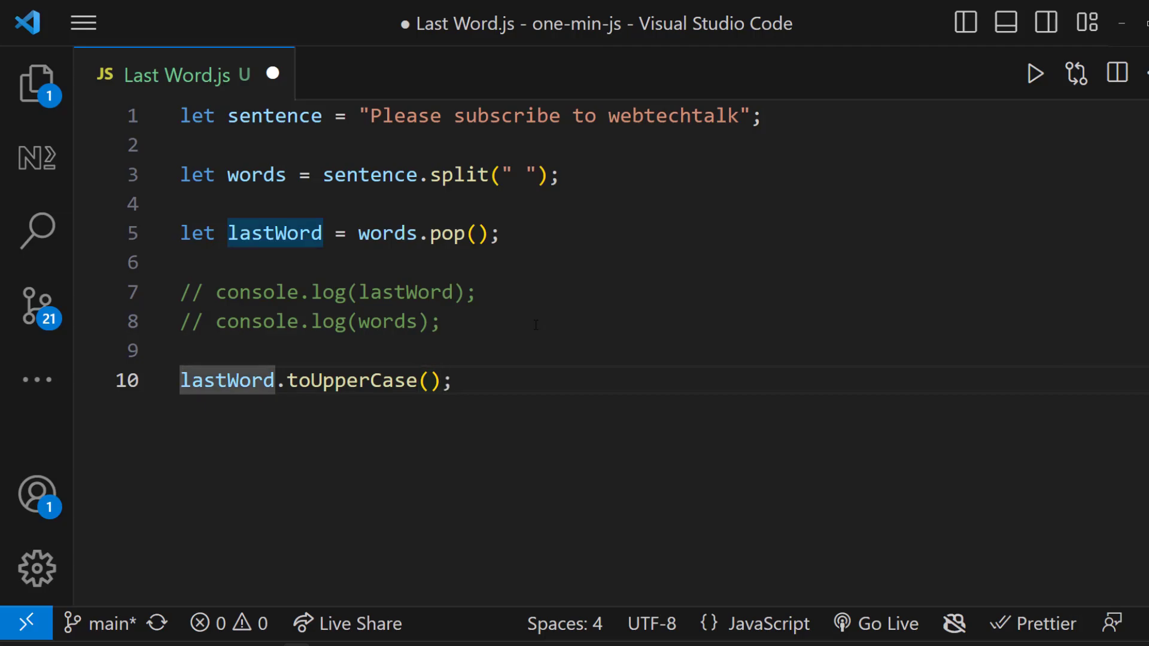
pyautogui.write('lastWord')
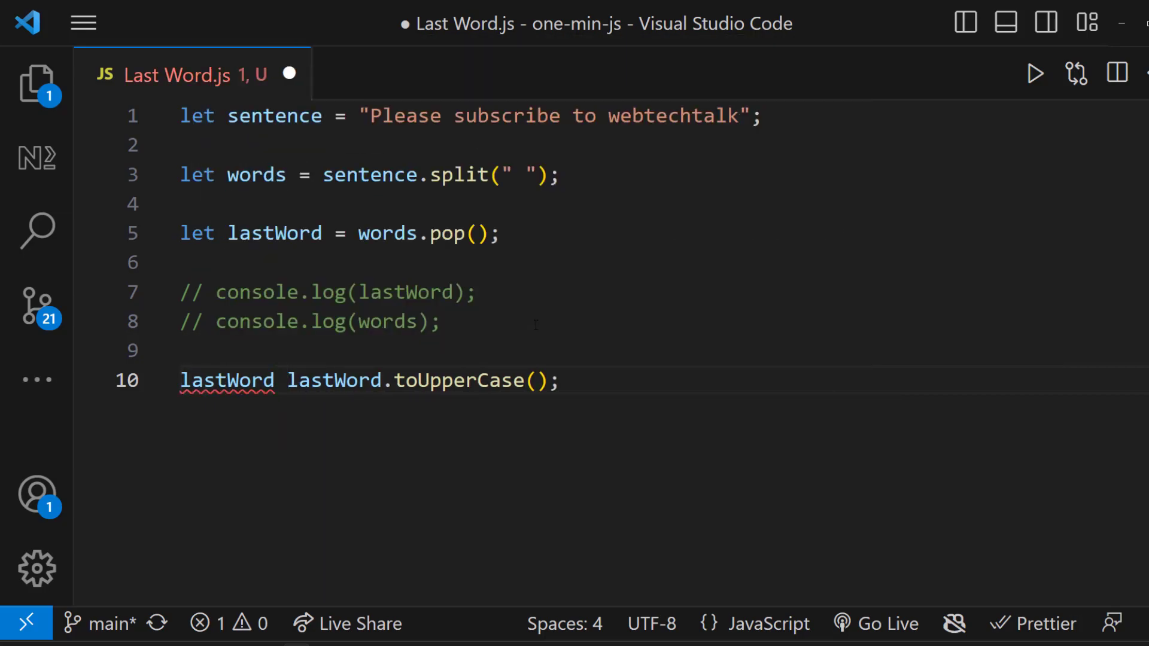
pyautogui.write('=')
pyautogui.write('let finalSentence')
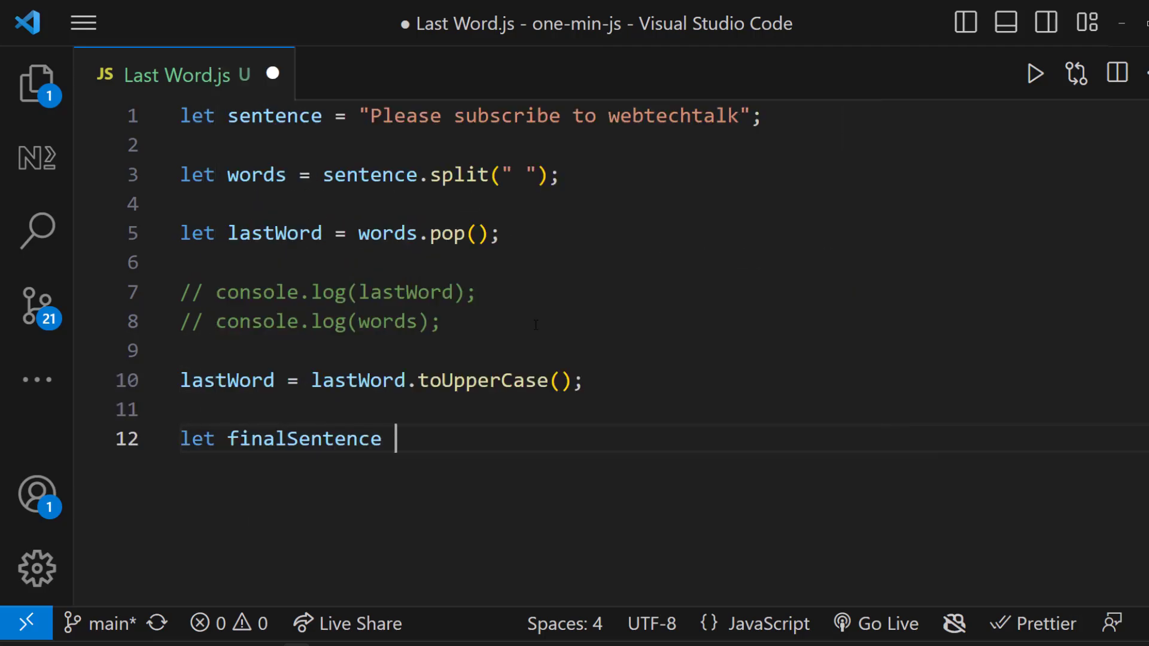
# Set finalSentence to words.join(" ") + " " + lastWord, log it, and run the script
pyautogui.write('= words.join(" ") + lastWord;')
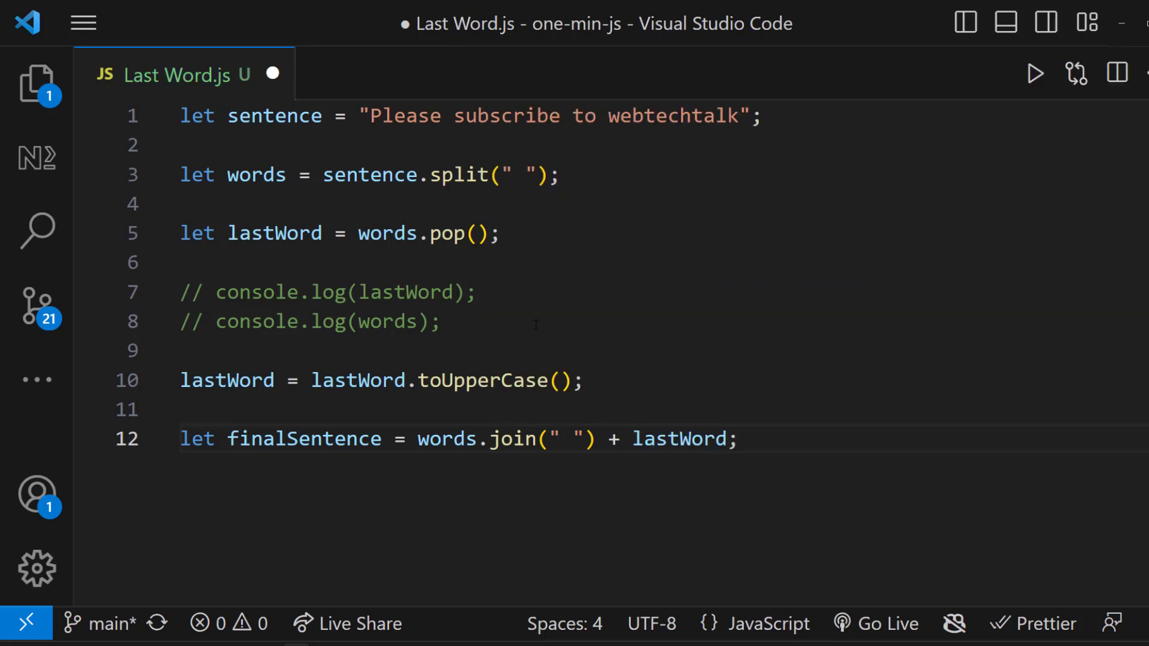
pyautogui.write('" " +')
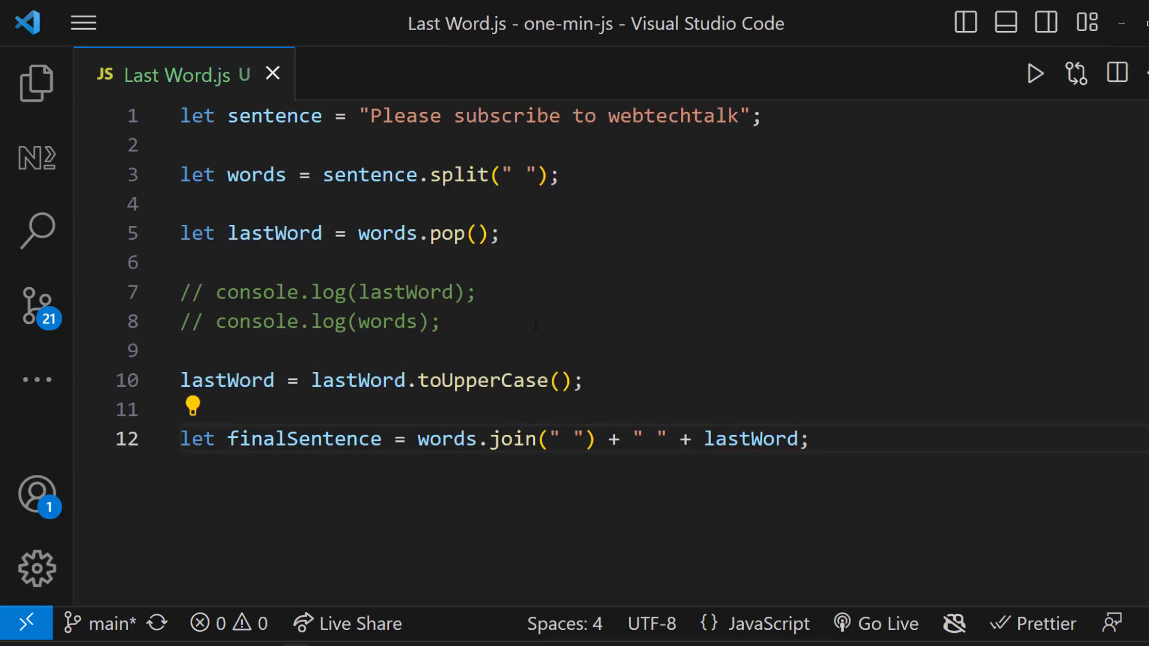
pyautogui.write('console.log(finalSentence)')
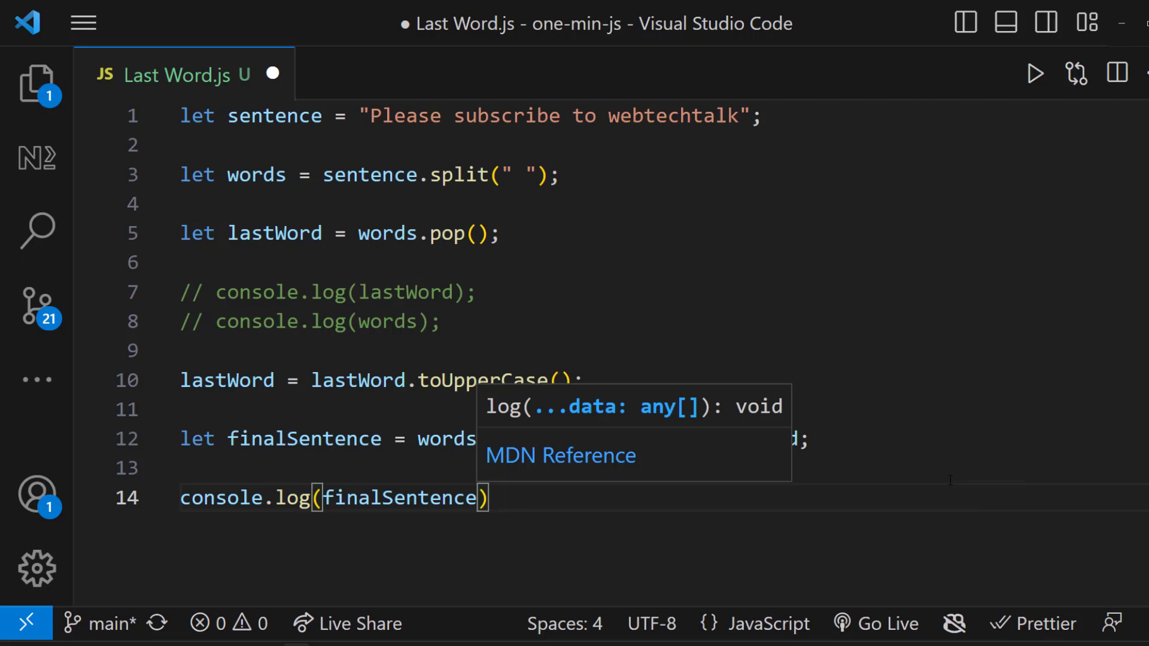
pyautogui.click(1034, 73)
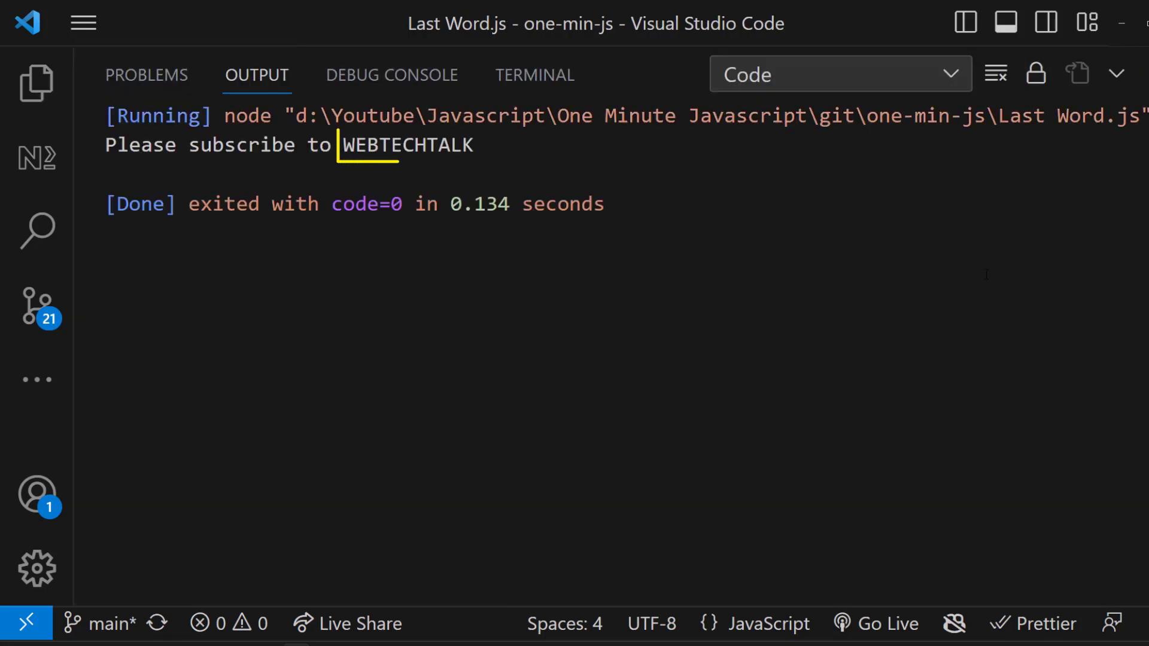